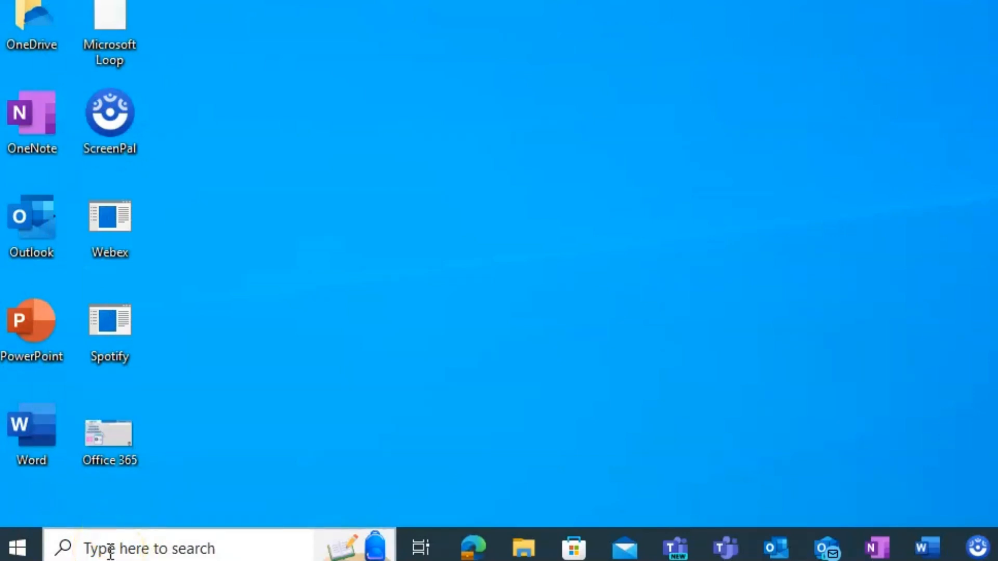
Step: Search Windows for 'clipboard' and open the Clipboard settings result
left_click(15, 548)
type("clipboa")
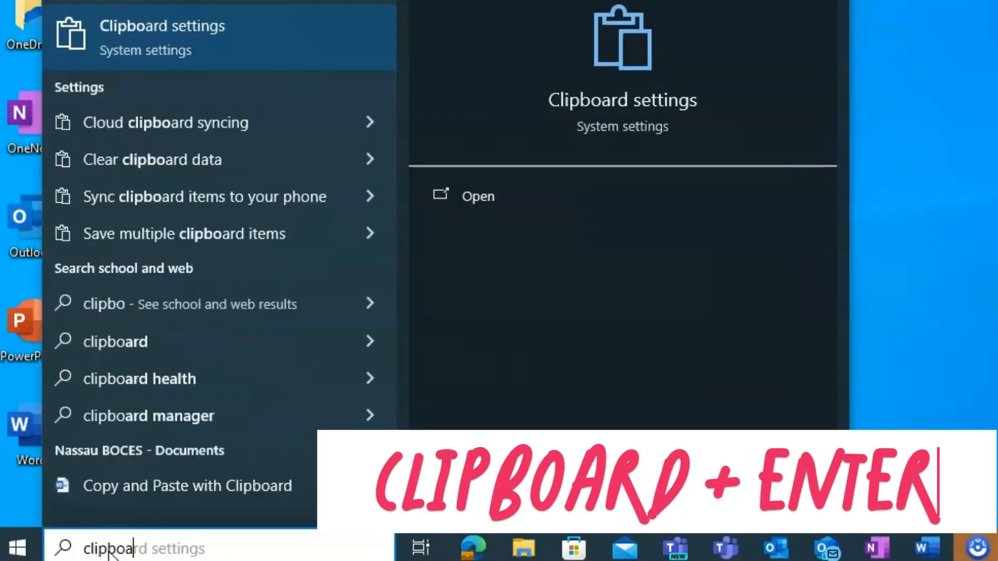
key("enter")
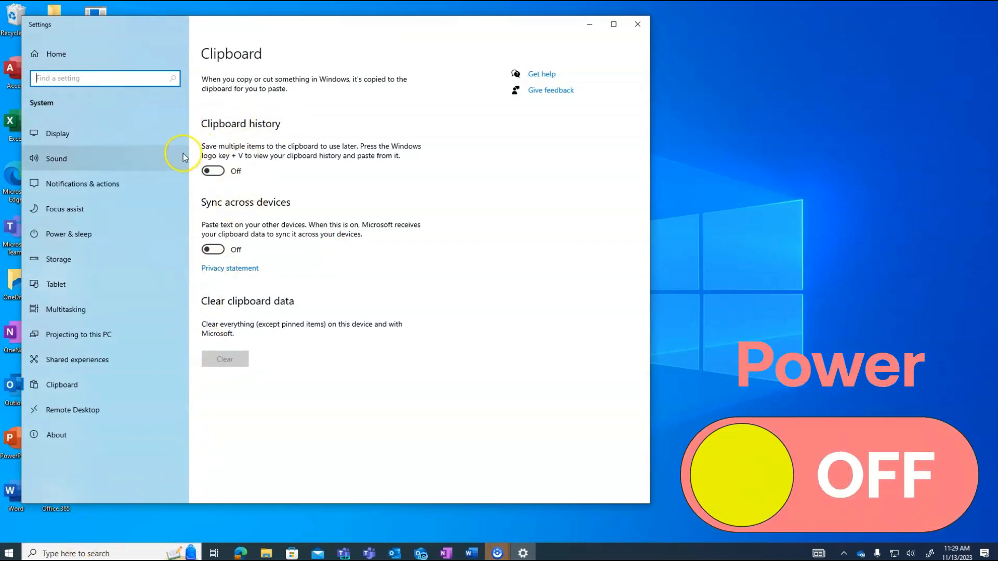
Step: Switch the Clipboard history toggle to On in Windows Settings
left_click(212, 170)
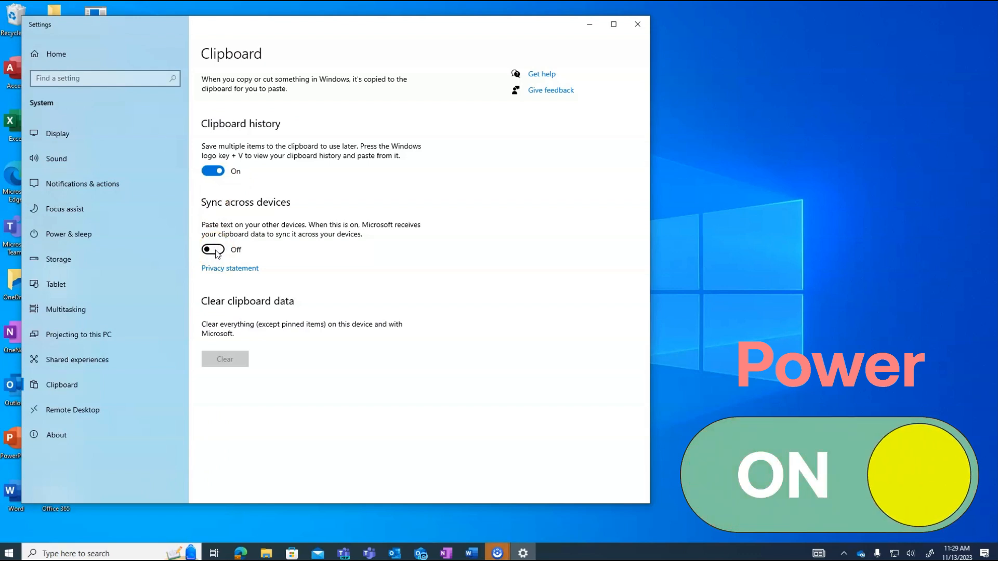
left_click(213, 250)
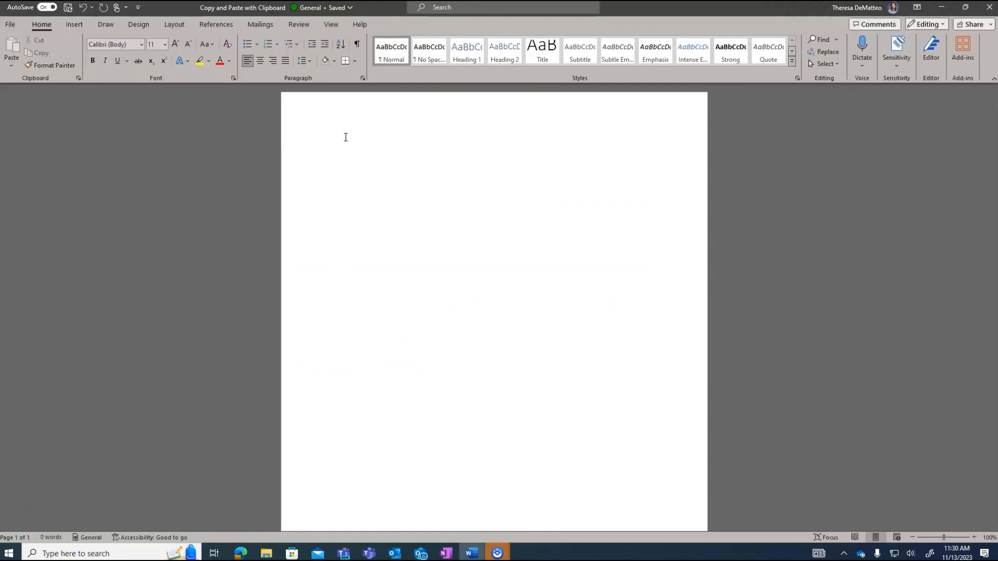
Step: Type 'Nassau BOCES' as the first line and place the cursor below it
left_click(331, 147)
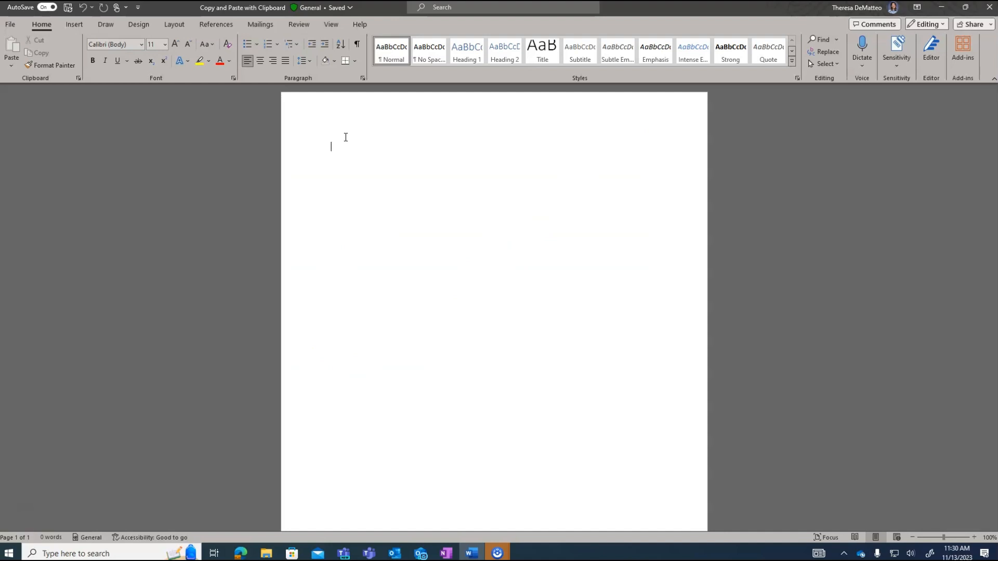
type("Nassau BO")
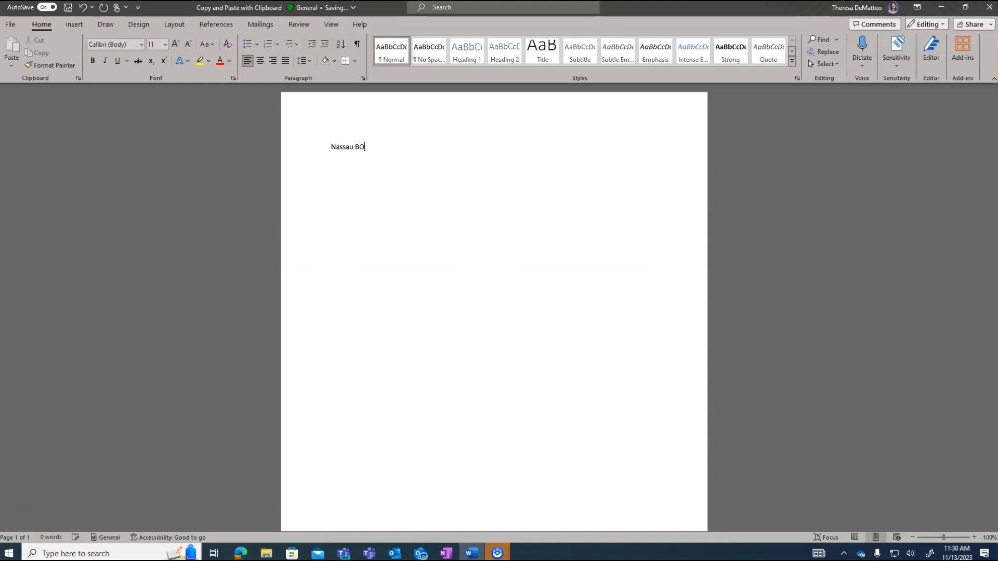
type("CES")
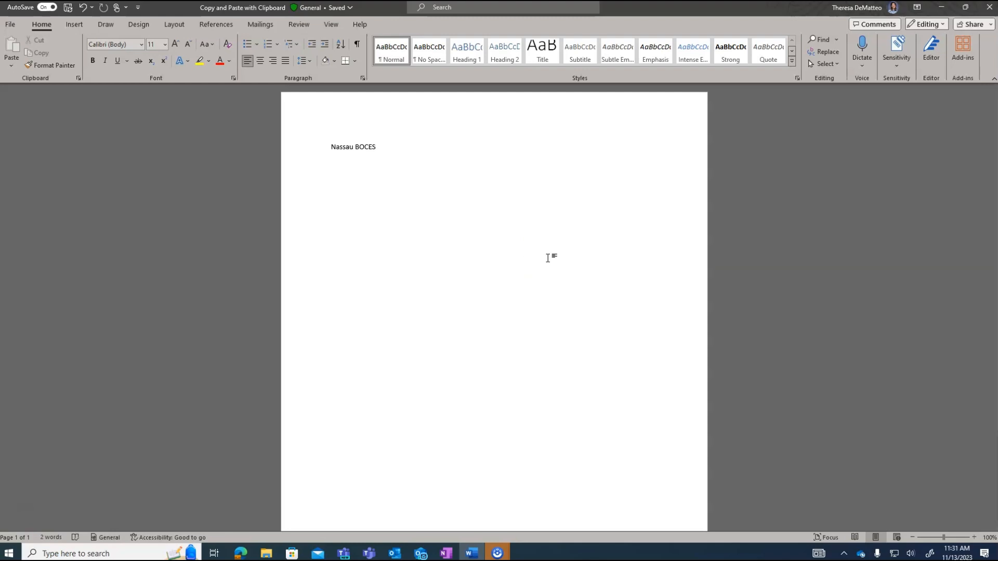
left_click(375, 146)
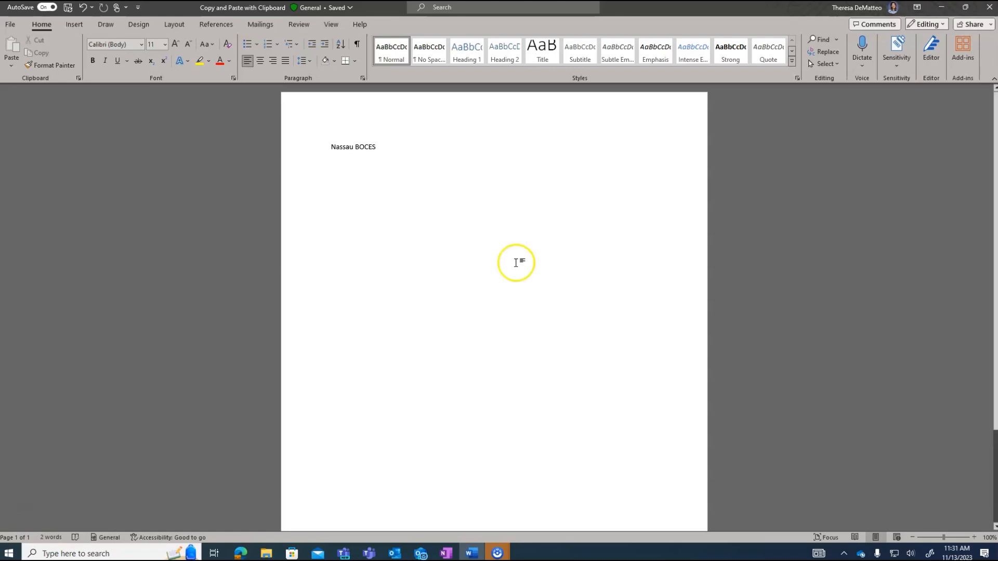
Step: Select the Nassau BOCES site's web address in the browser and copy it
left_click(469, 552)
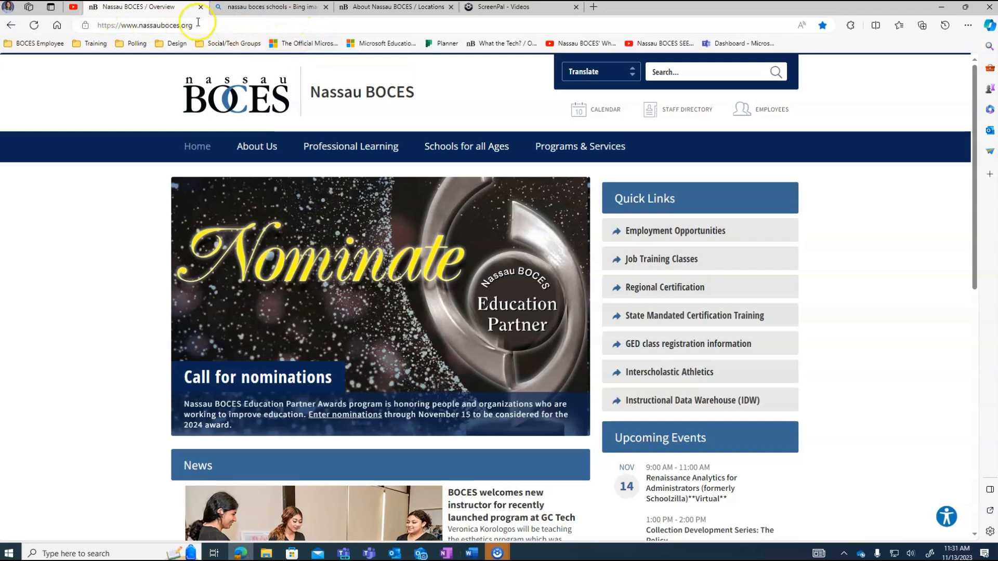
left_click(147, 25)
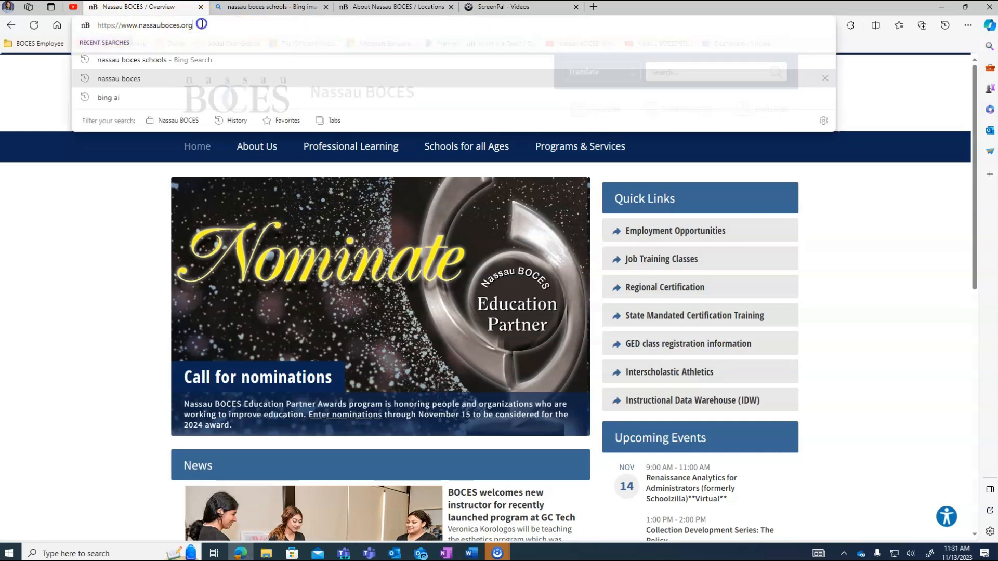
right_click(146, 25)
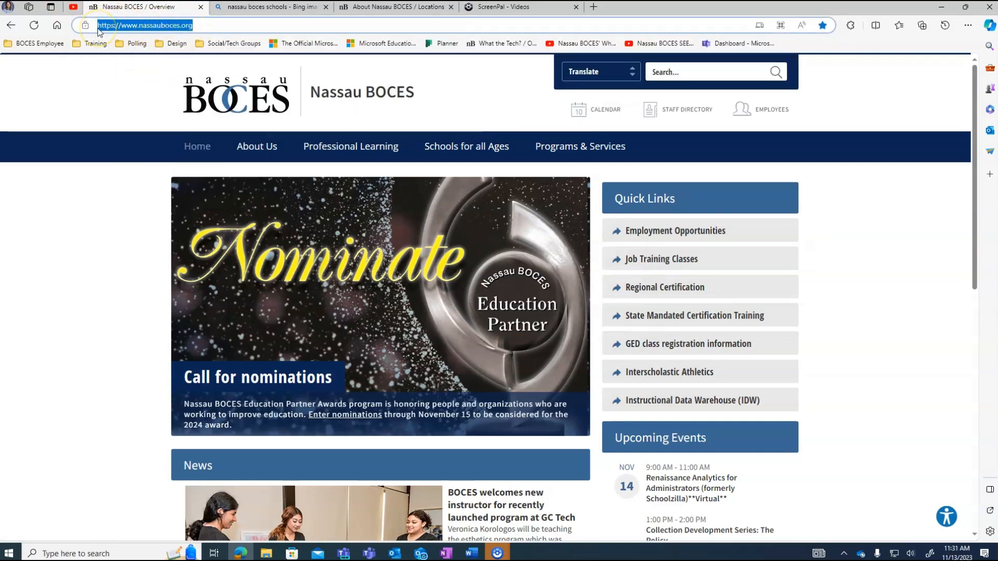
key("ctrl+c")
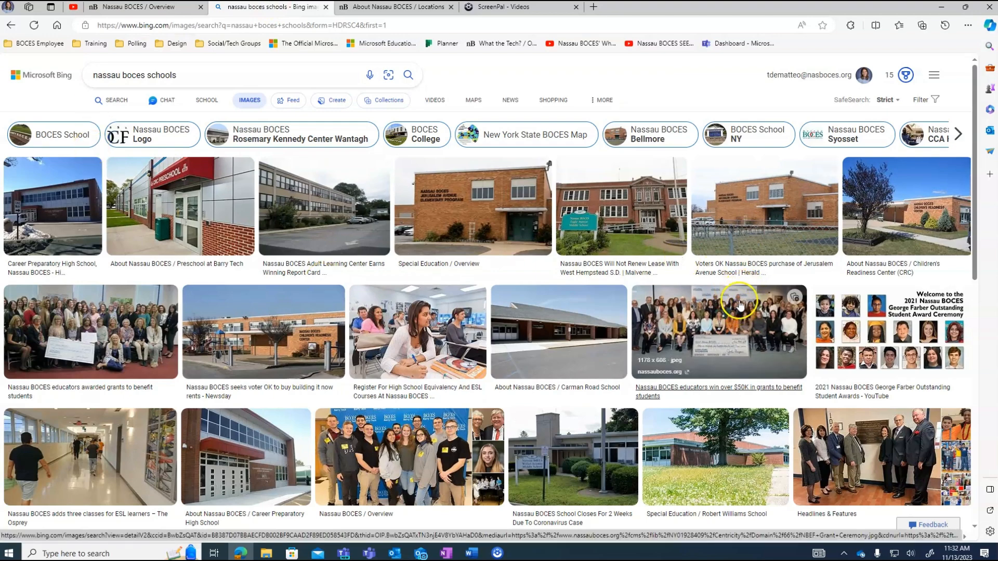
Step: Bring up image options on the Nassau BOCES logo picture to copy it
right_click(719, 316)
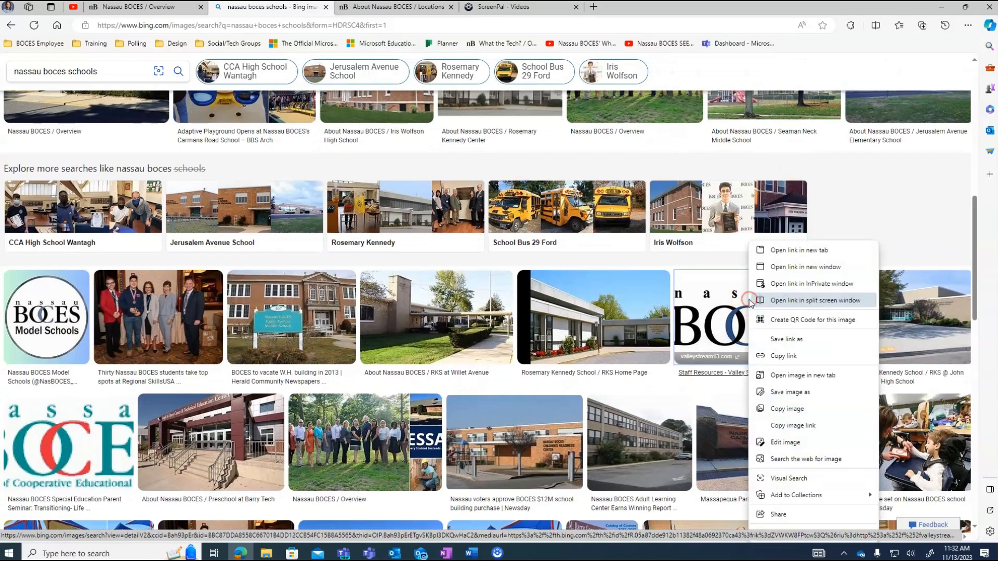
mouse_move(789, 408)
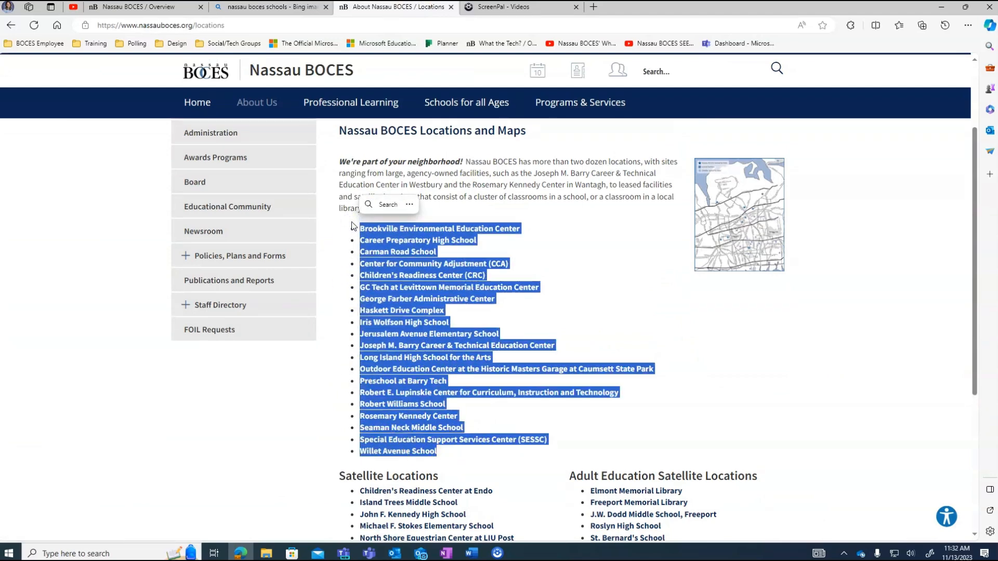
Step: Copy the selected list of BOCES locations from the Locations page
key("ctrl+c")
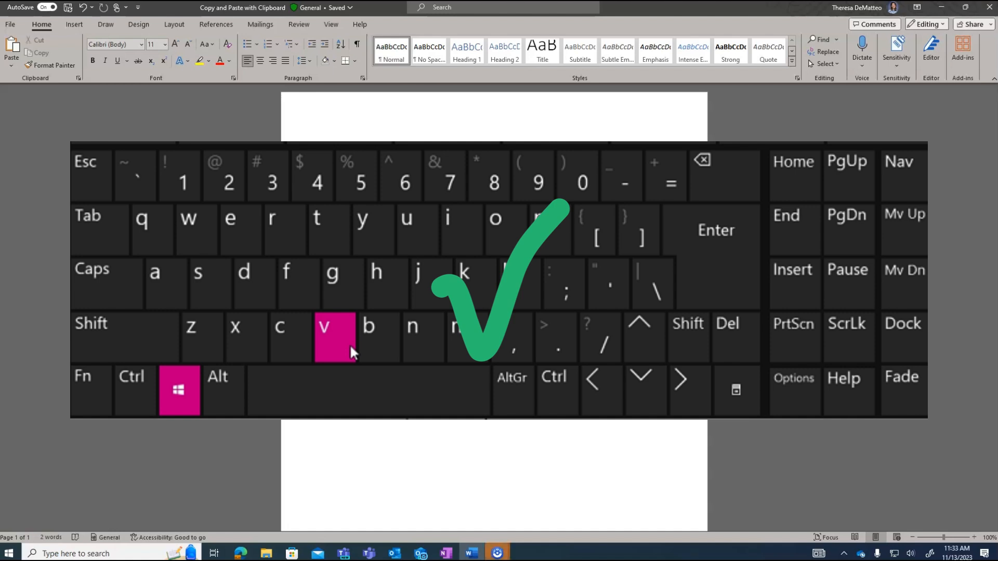
Step: Paste the locations list, Overview link and building photo from clipboard history
key("win+v")
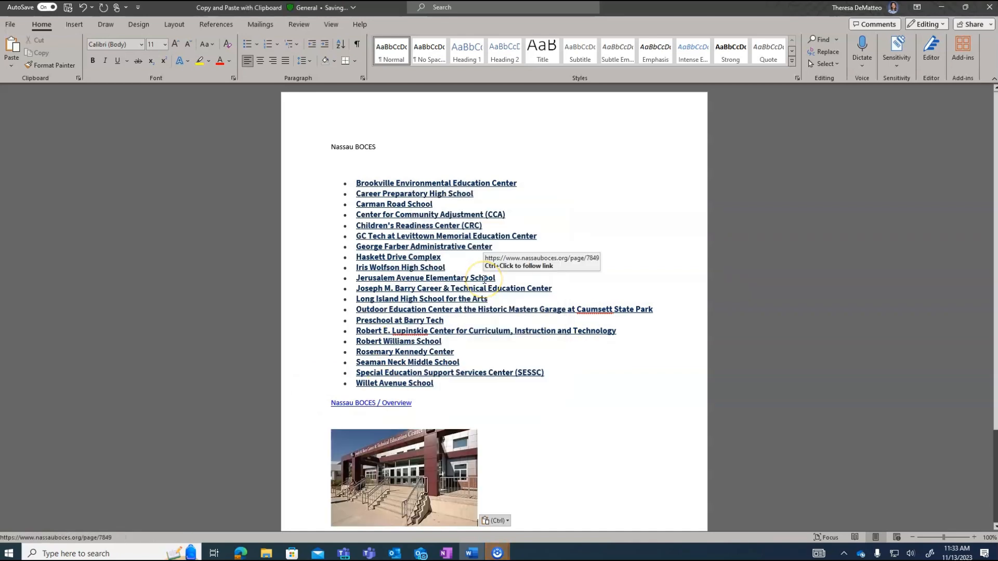
scroll("down", 3)
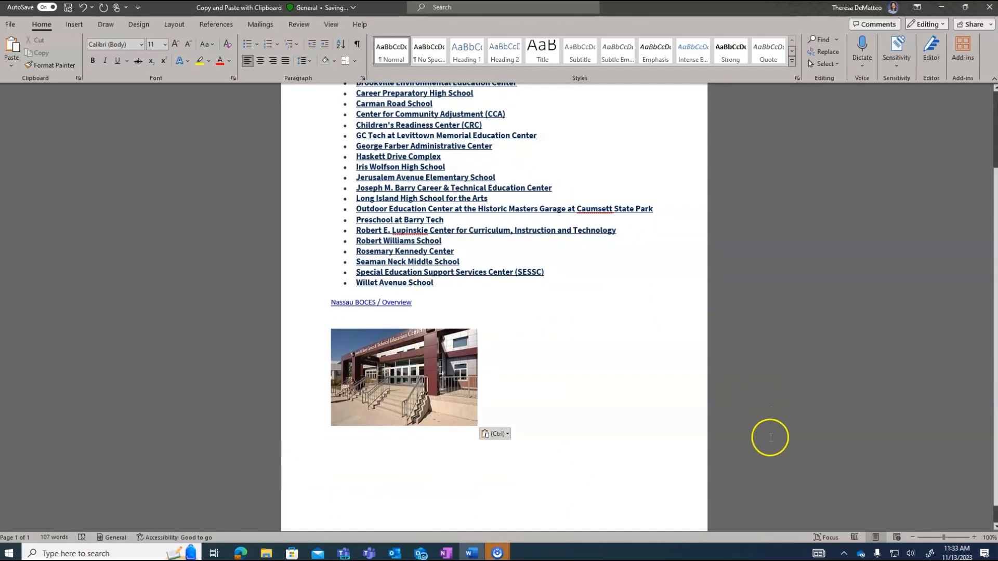
mouse_move(643, 369)
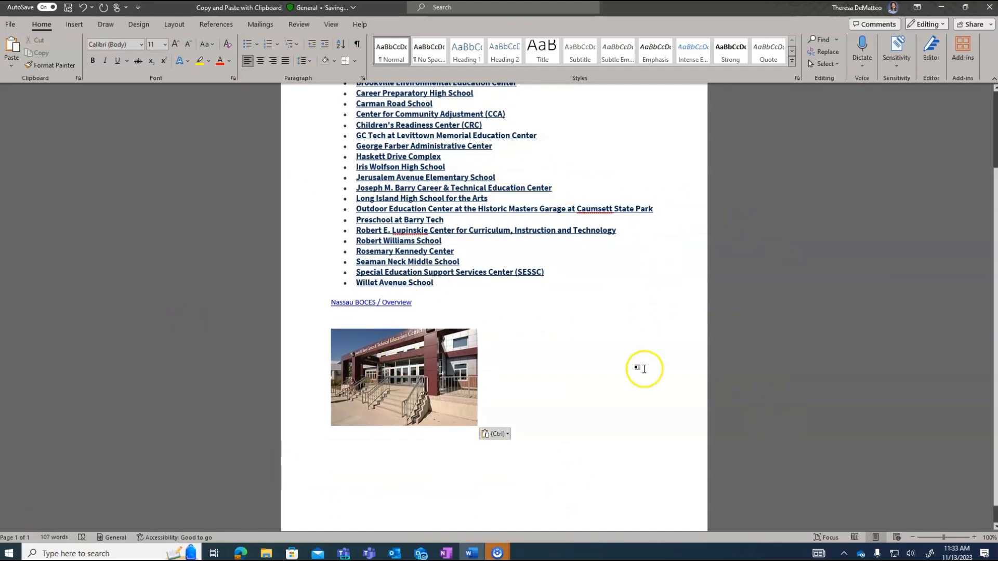
mouse_move(539, 434)
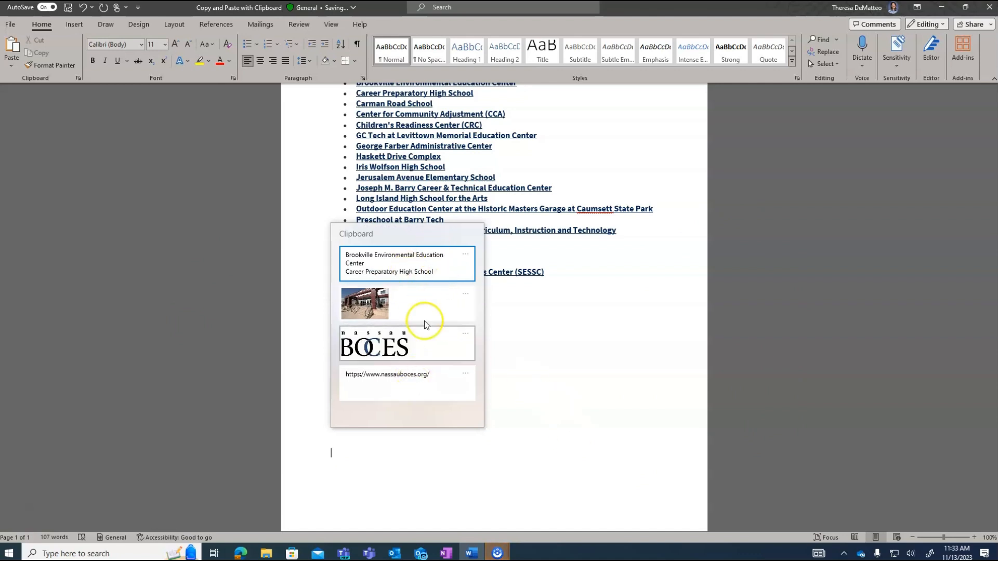
Step: Pin the building photo in clipboard history and clear all unpinned items
left_click(466, 255)
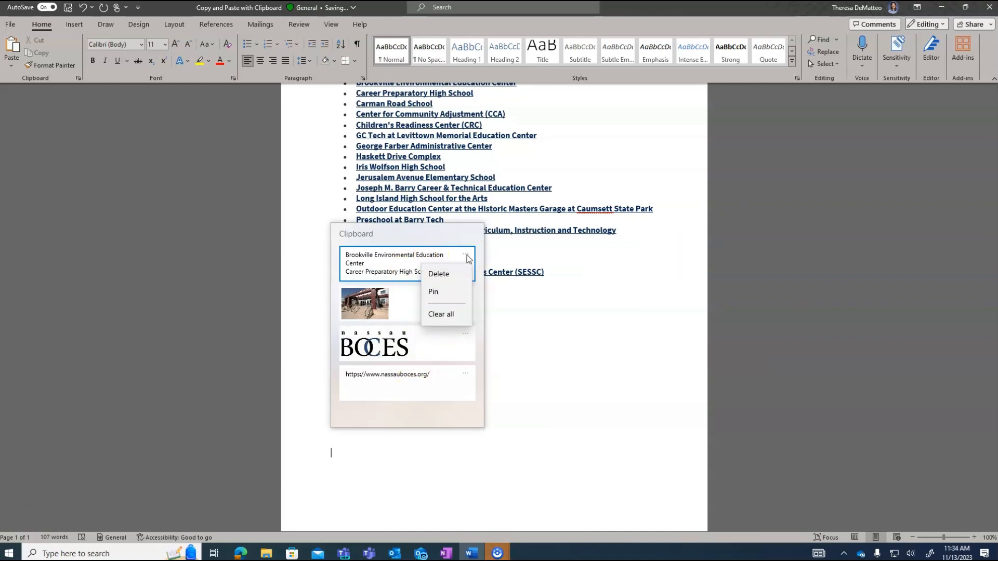
mouse_move(438, 273)
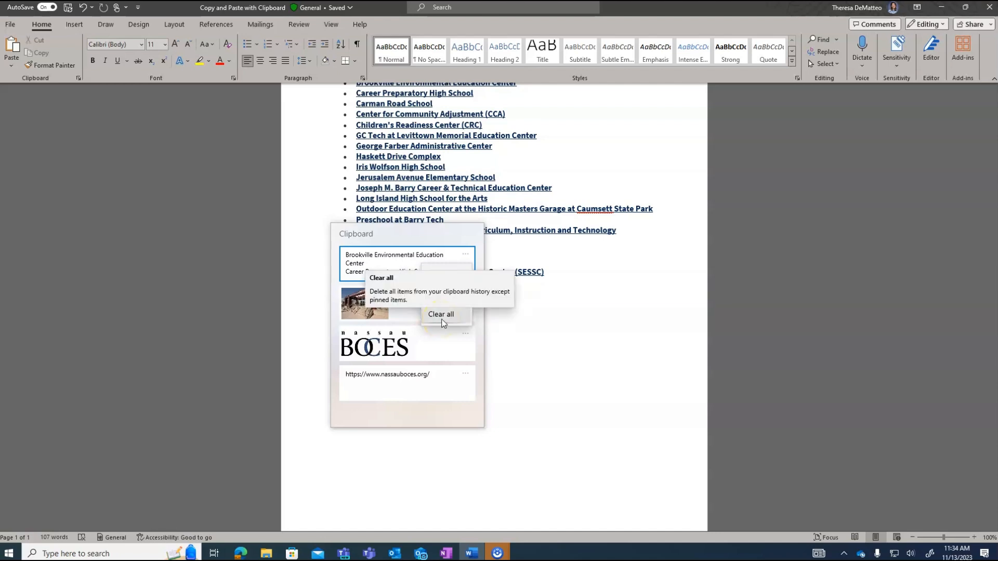
left_click(466, 255)
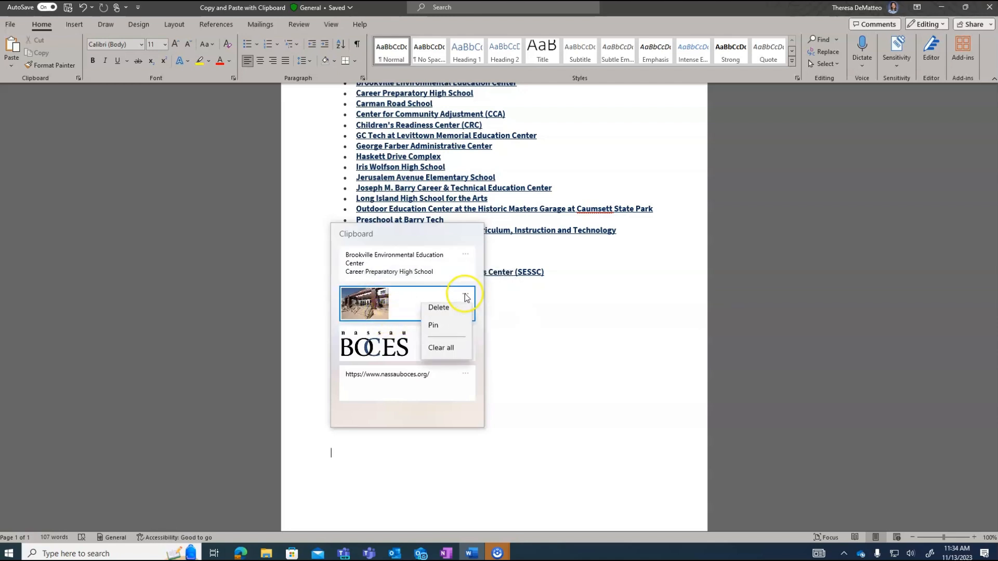
left_click(466, 298)
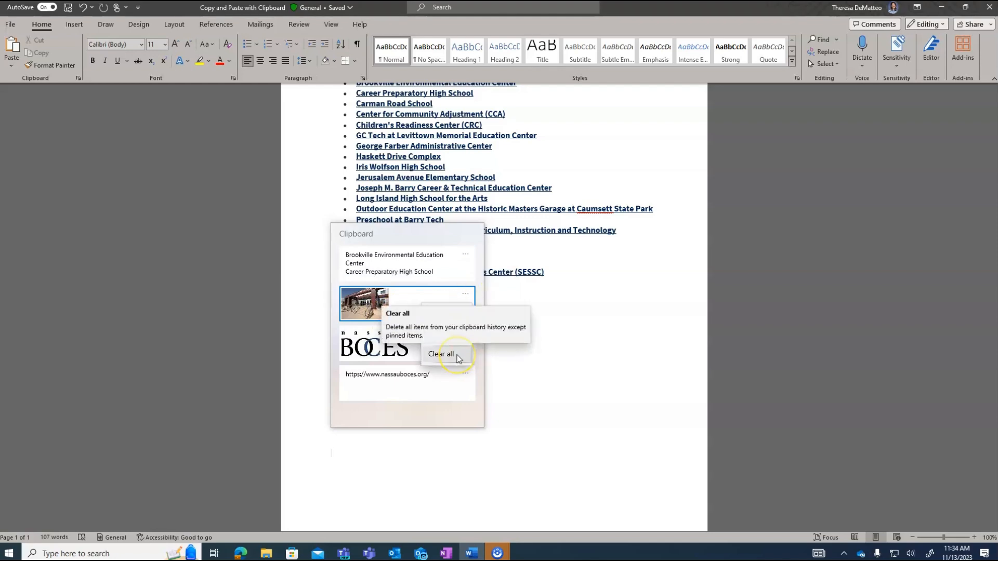
left_click(440, 354)
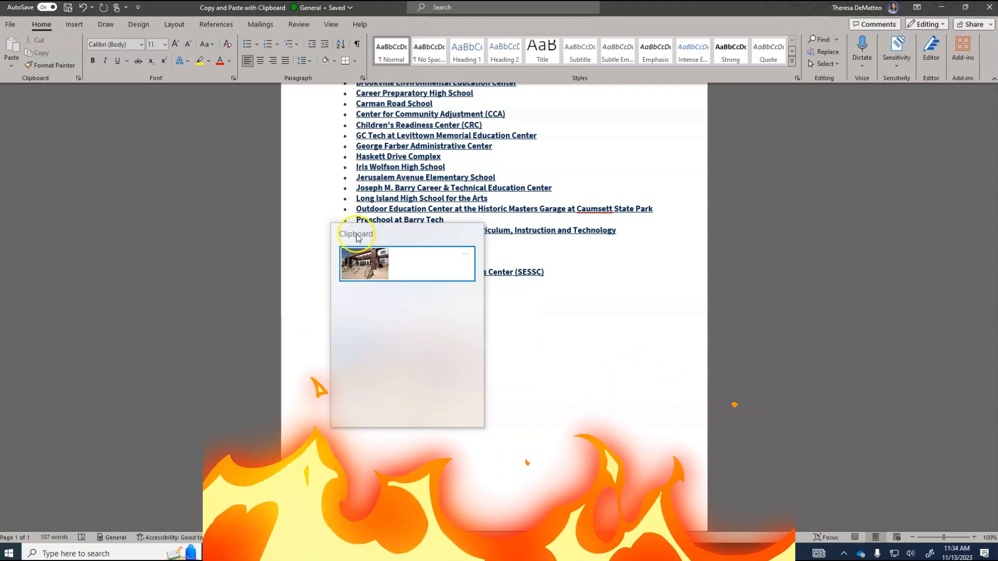
mouse_move(407, 332)
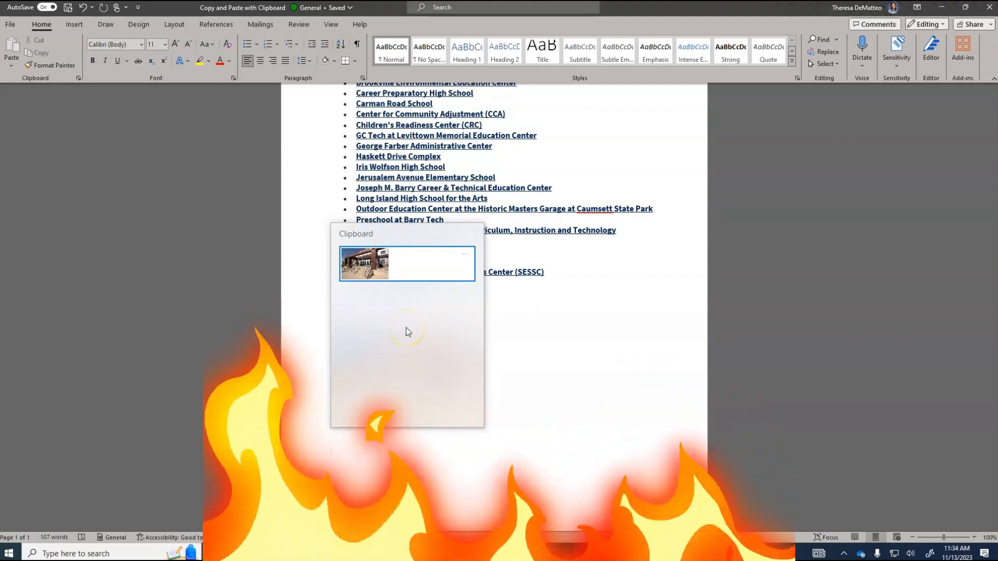